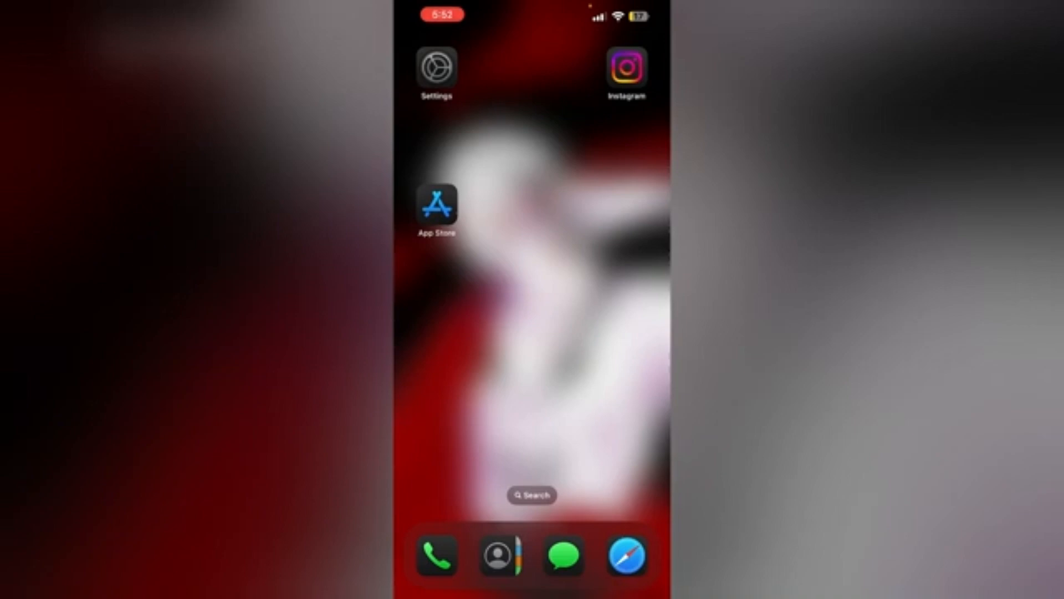
# Step: Swipe down from the top-right corner to reveal Control Center
pyautogui.moveTo(625, 13); pyautogui.dragTo(611, 271)
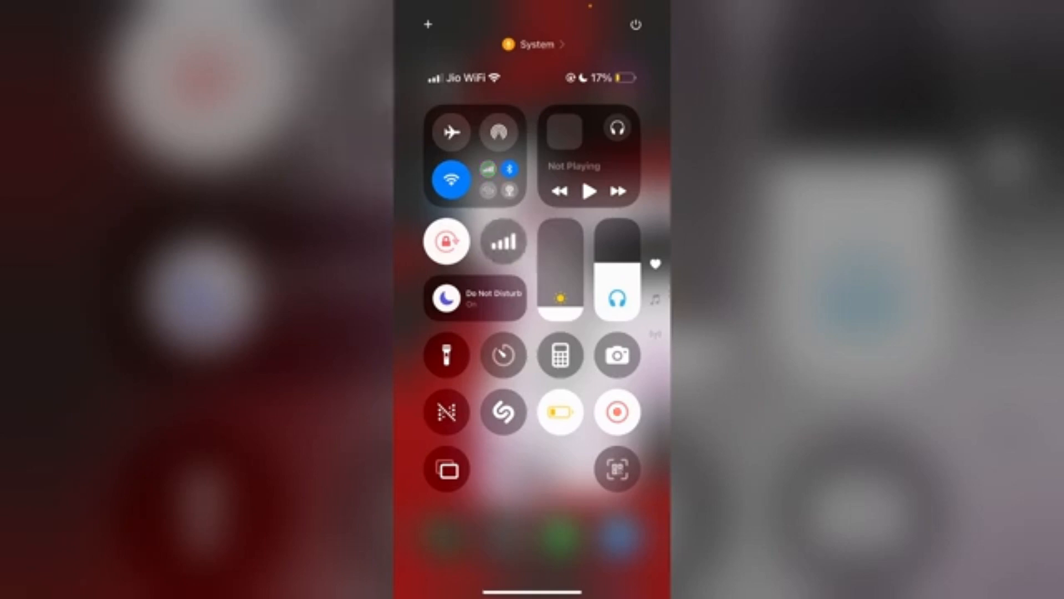
# Step: Toggle airplane mode on and then back off to reset connectivity
pyautogui.click(453, 130)
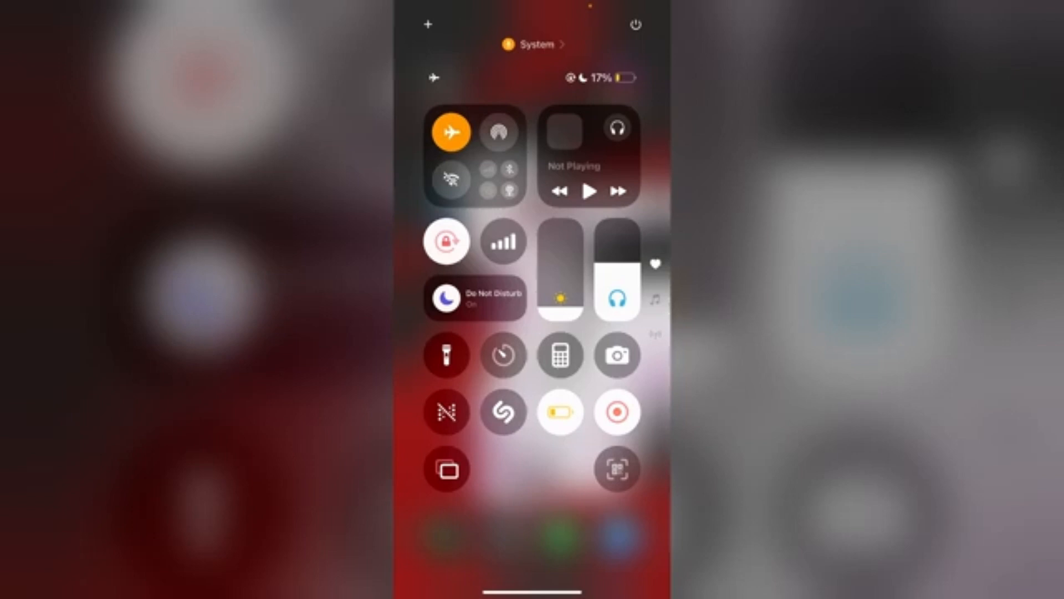
pyautogui.click(450, 131)
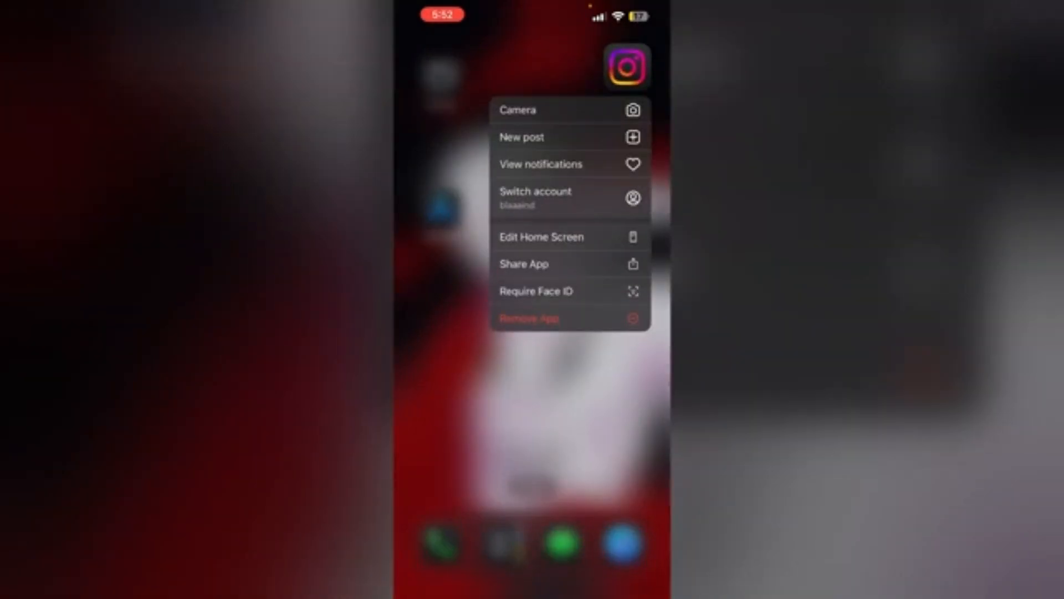
# Step: Choose Remove App for Instagram, then Delete App in the confirmation prompt
pyautogui.click(526, 319)
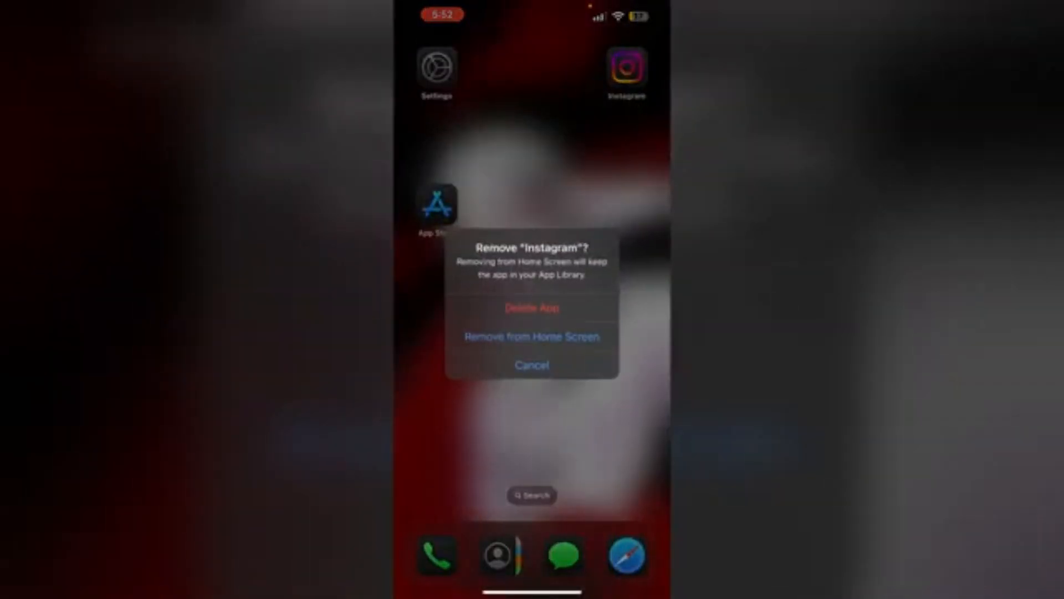
pyautogui.click(531, 366)
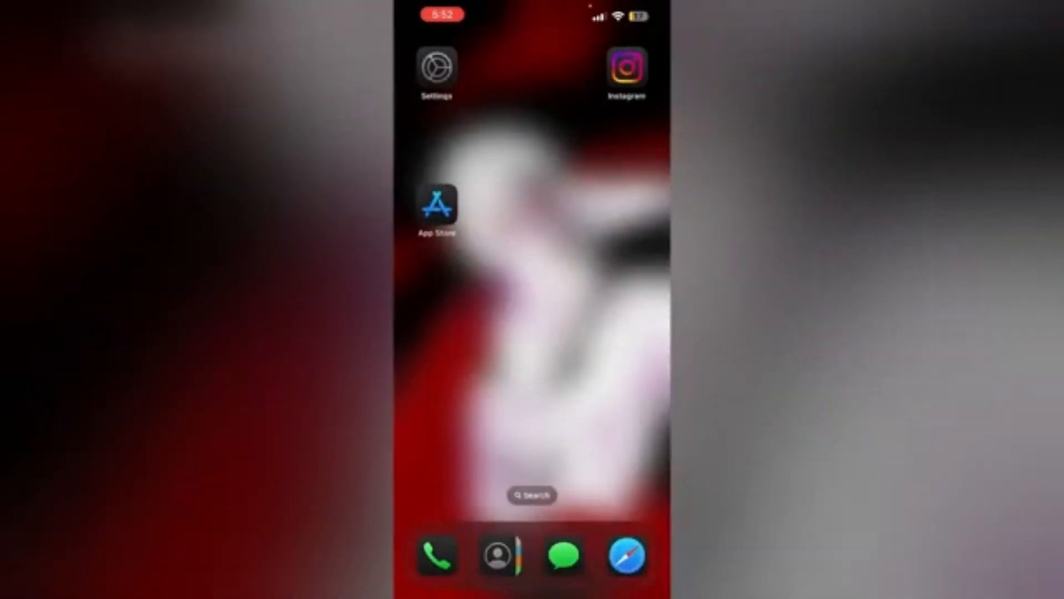